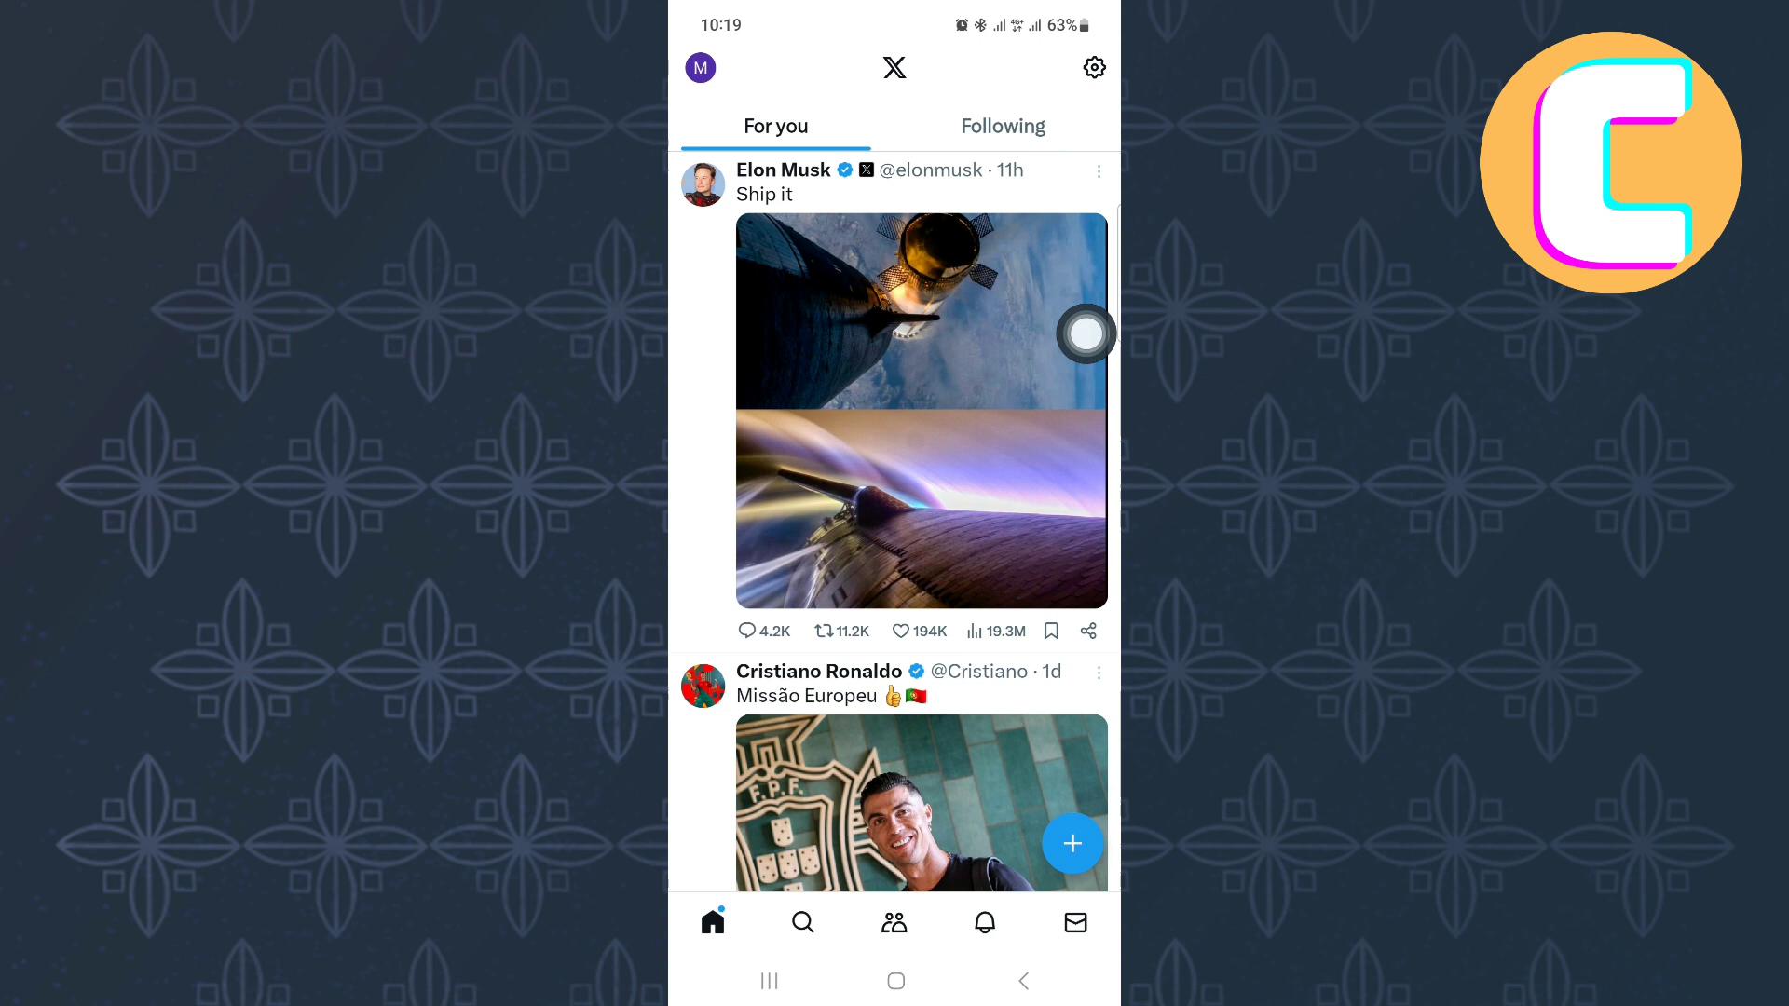
Open the account side menu from the profile avatar on the home feed
click(699, 67)
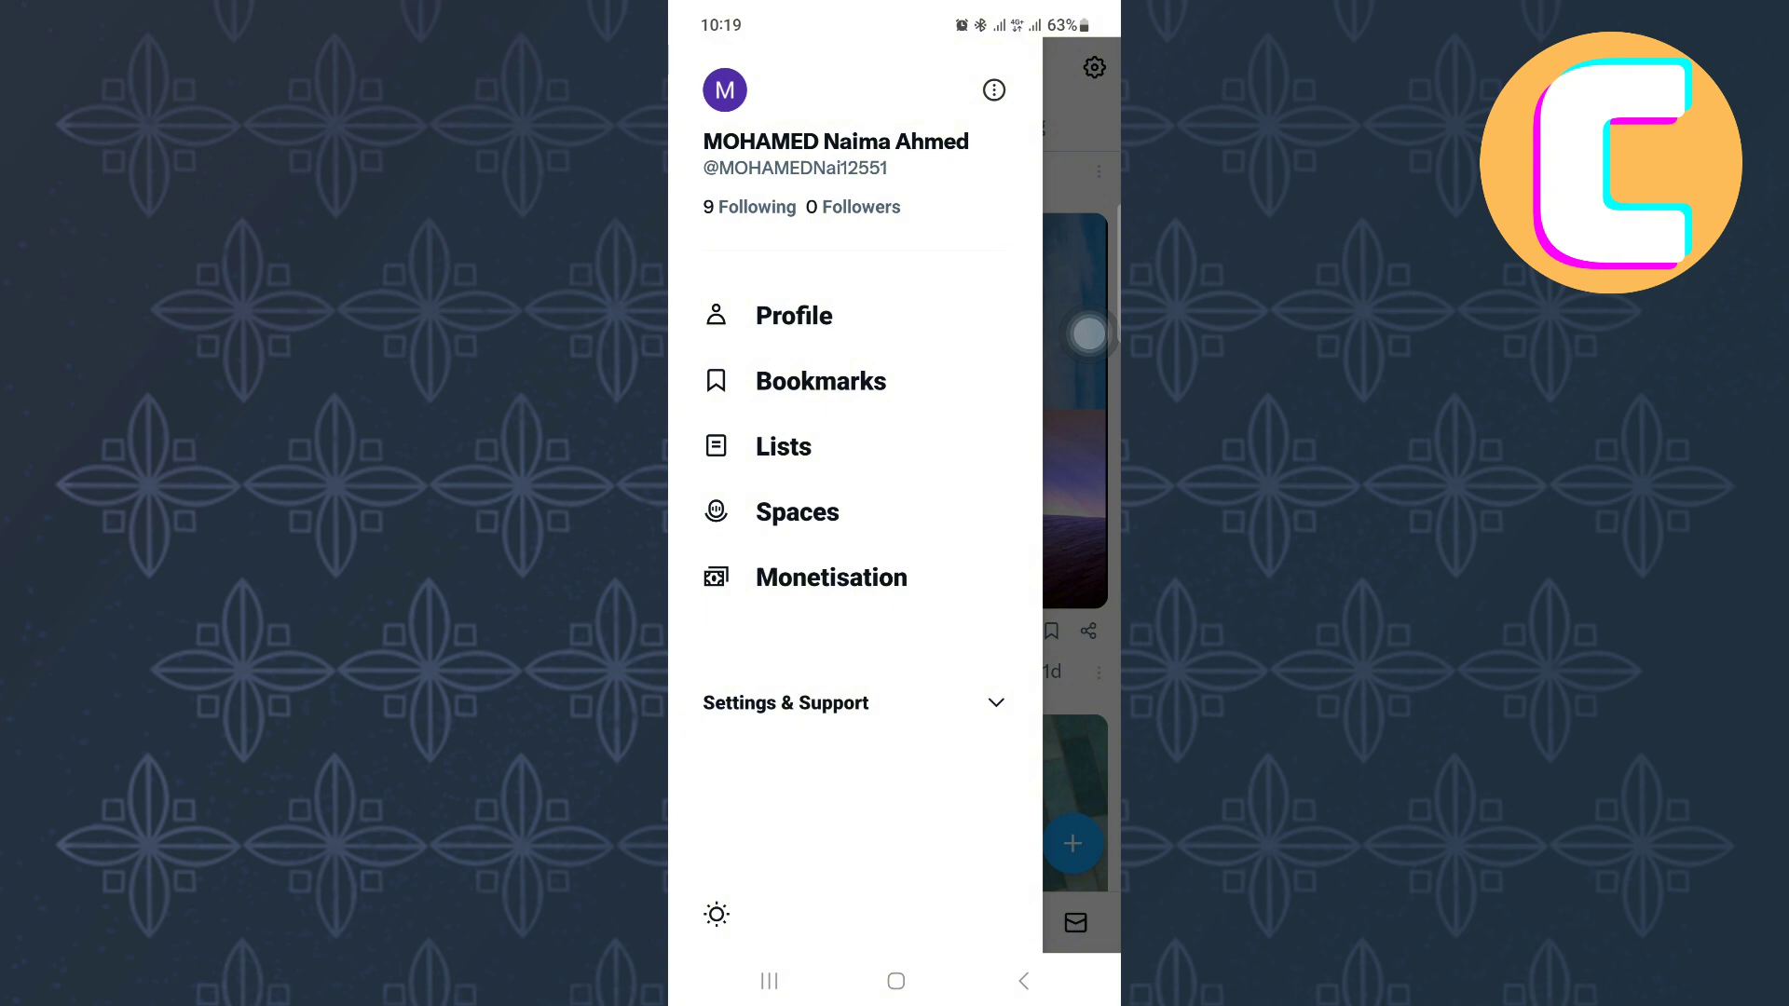
Go to your profile and open the 'Hi welcome me here' post
click(793, 315)
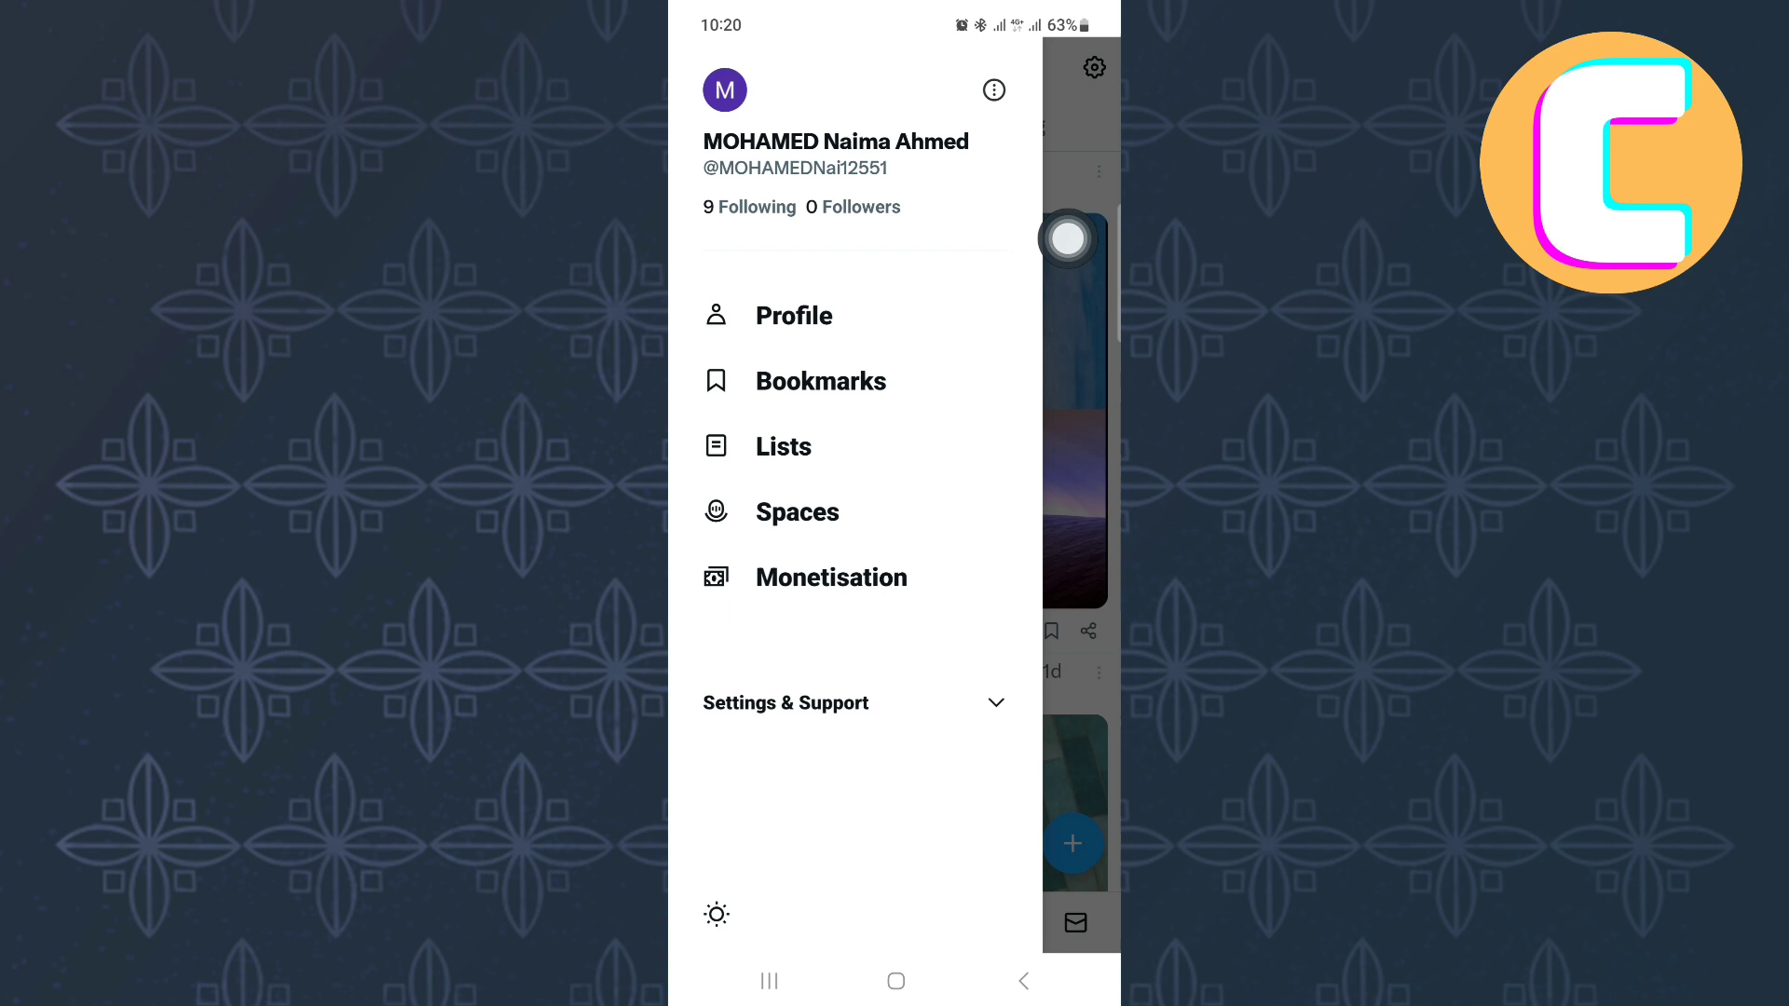
click(792, 315)
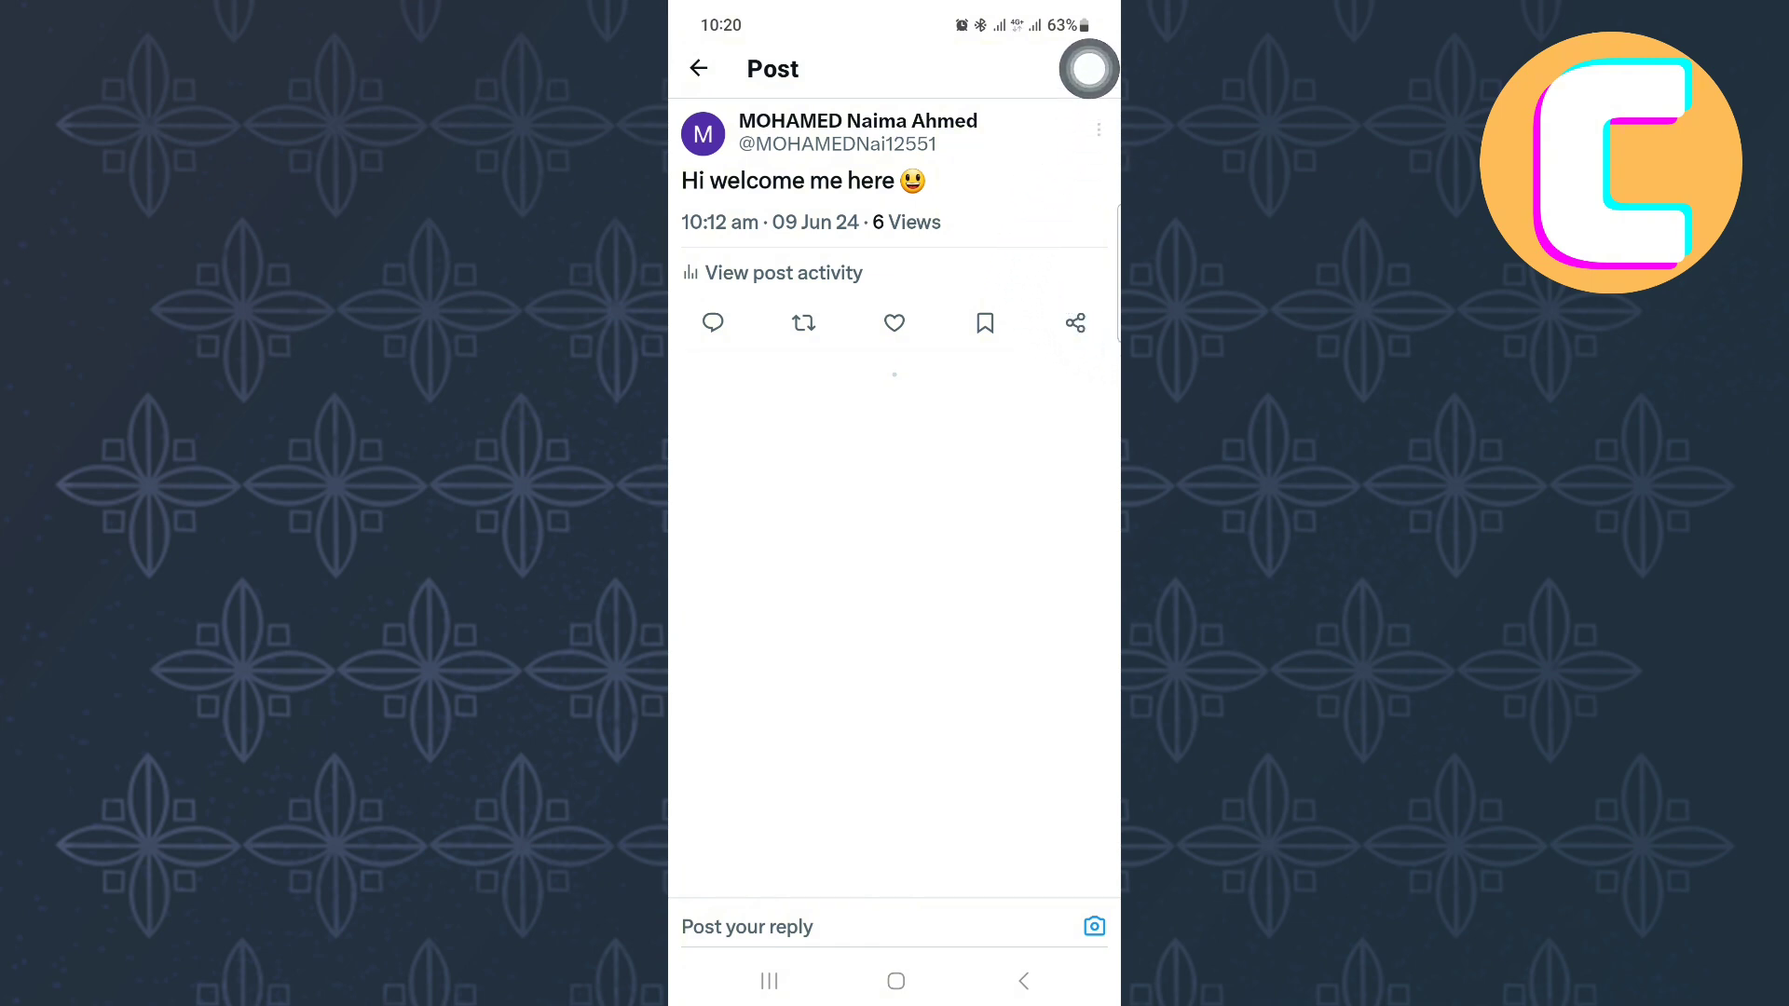
Open the options sheet for the 'Hi welcome me here' post
click(1097, 128)
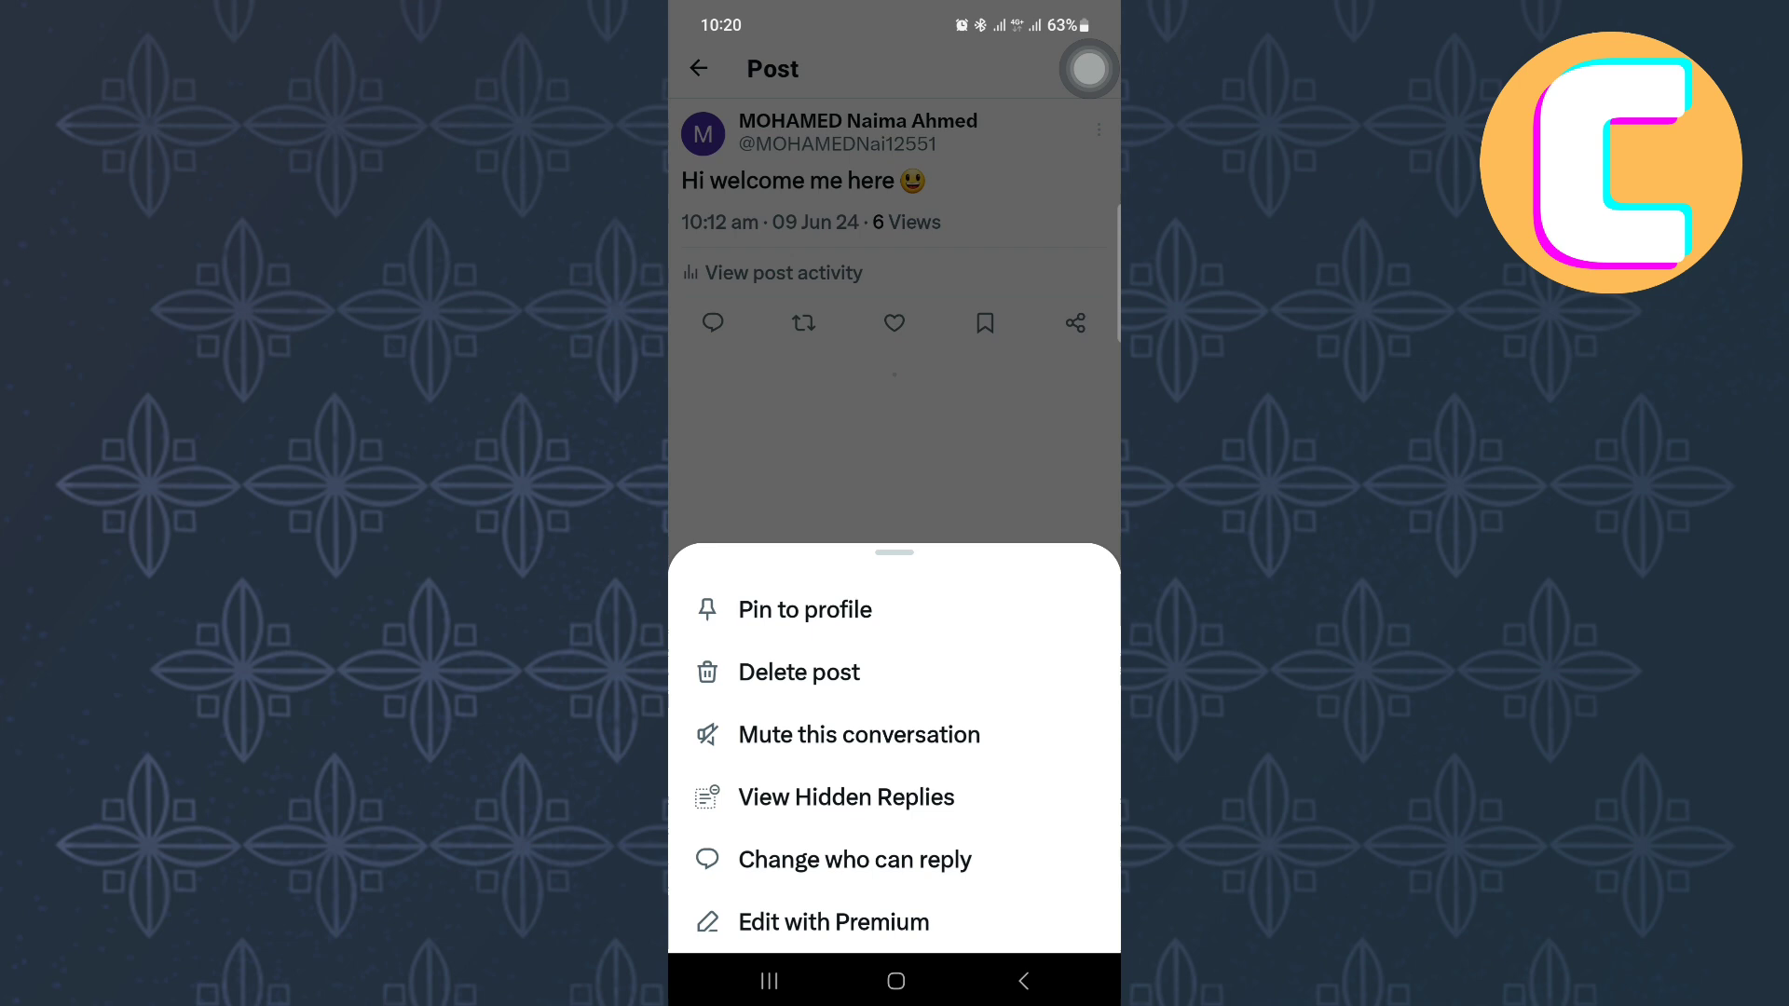
mouse_move(1079, 113)
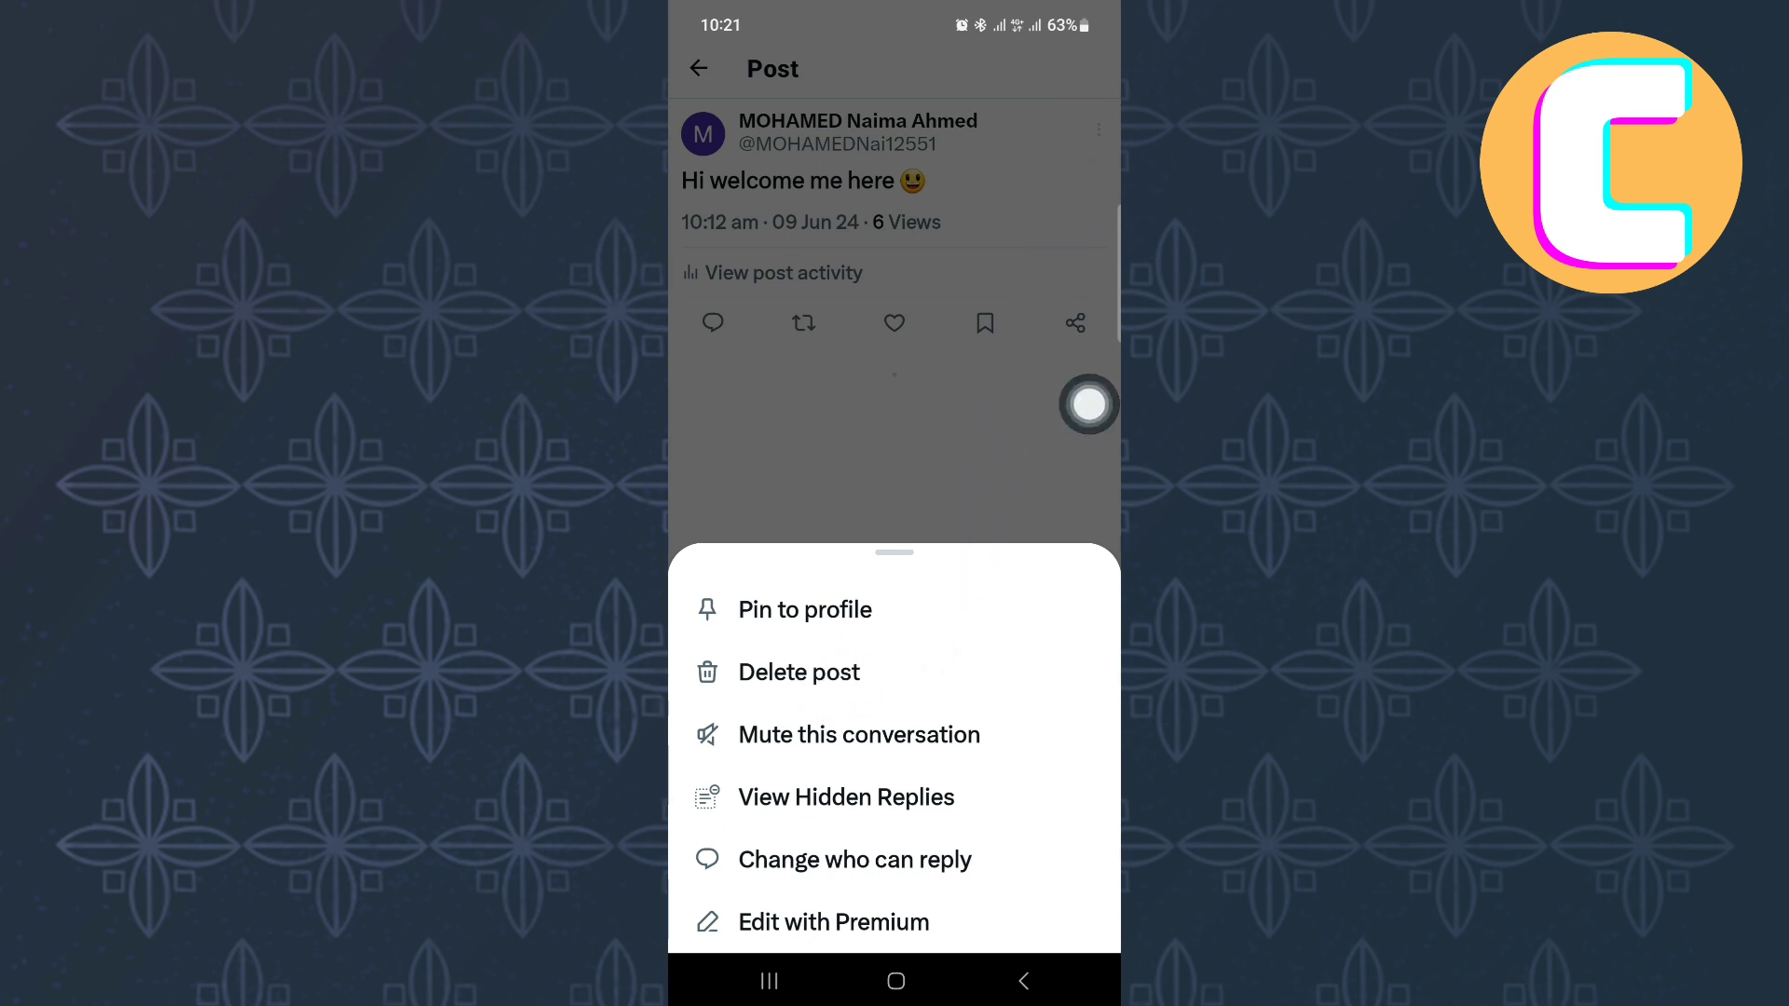
Choose Delete post and confirm deleting 'Hi welcome me here'
click(798, 671)
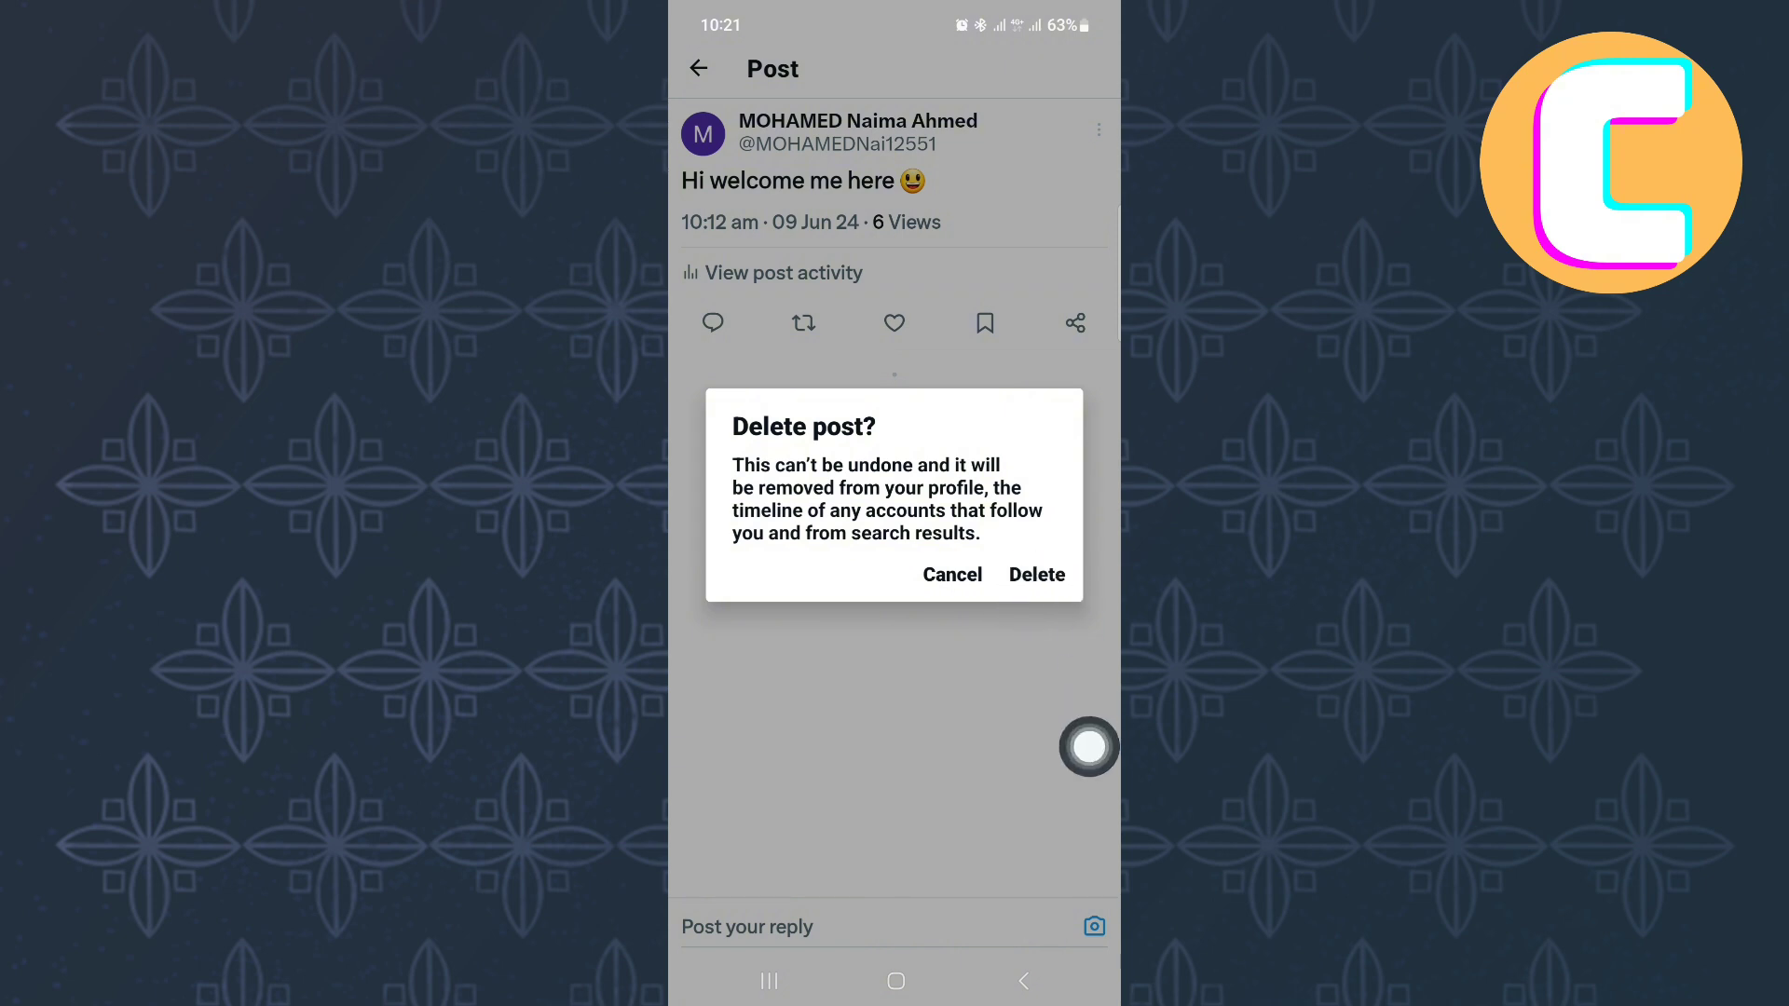
click(1035, 574)
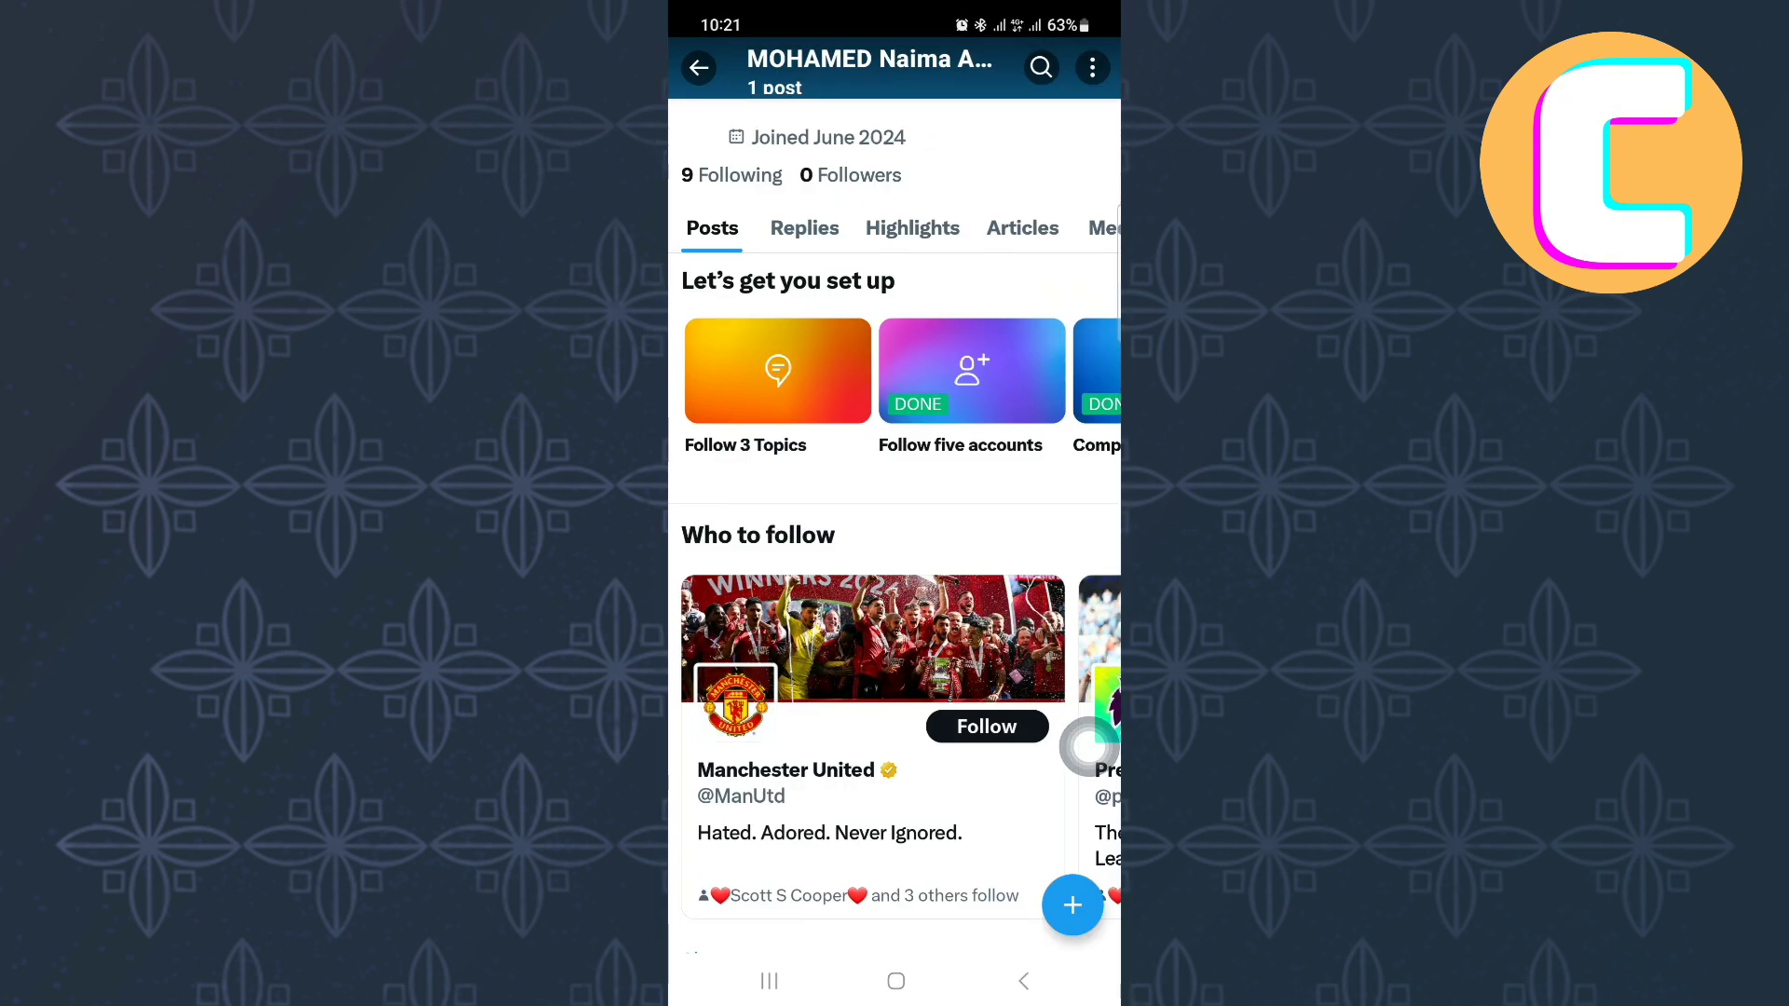